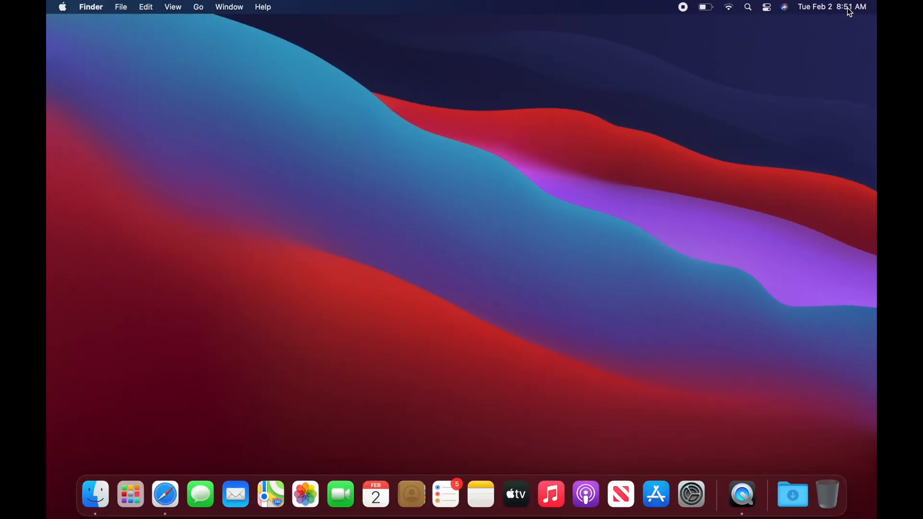
Step: Open Notification Center from the menu bar clock and scroll to the bottom of its widgets
{"action": "left_click", "coordinate": [832, 6]}
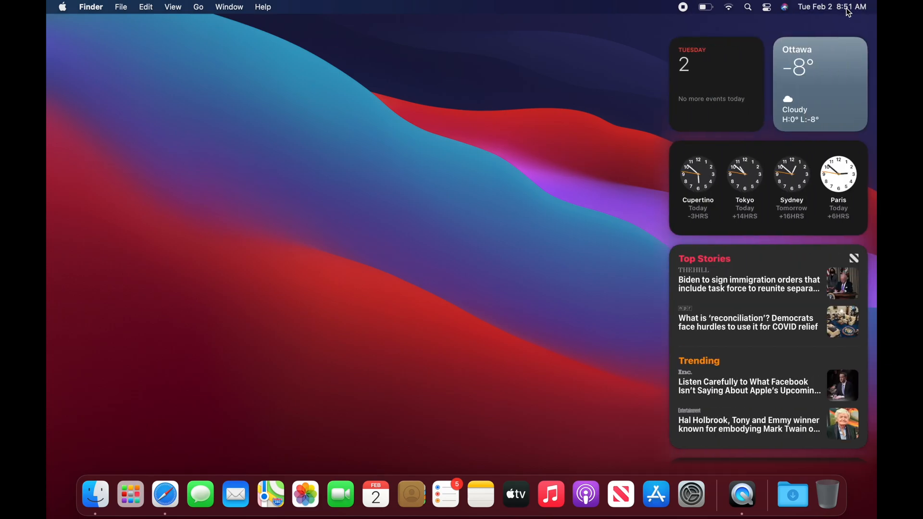
{"action": "scroll", "scroll_direction": "down", "scroll_amount": 3}
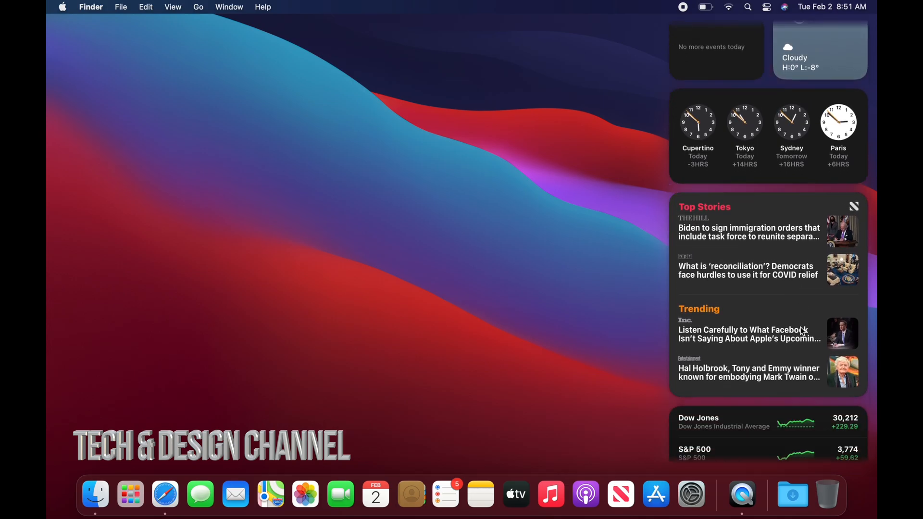
{"action": "scroll", "scroll_direction": "down", "scroll_amount": 3}
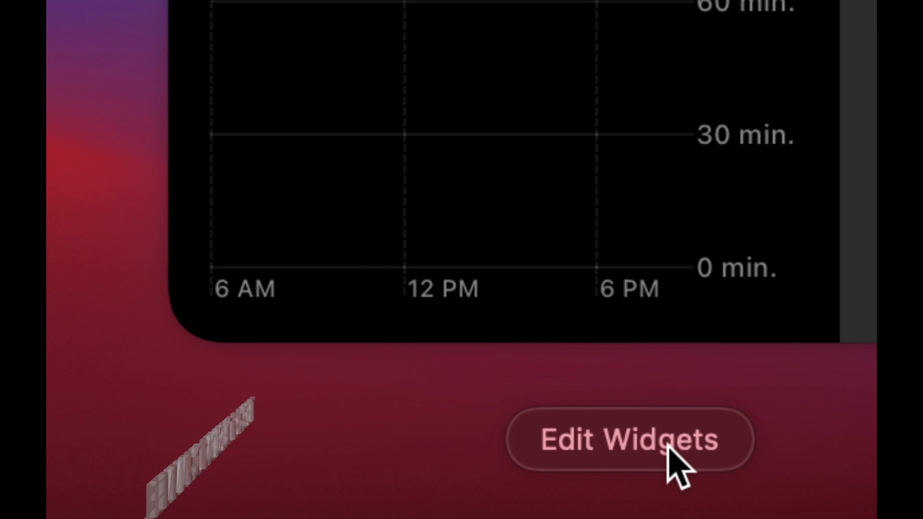
Step: Enter widget editing mode with Edit Widgets to show the widget gallery
{"action": "left_click", "coordinate": [629, 440]}
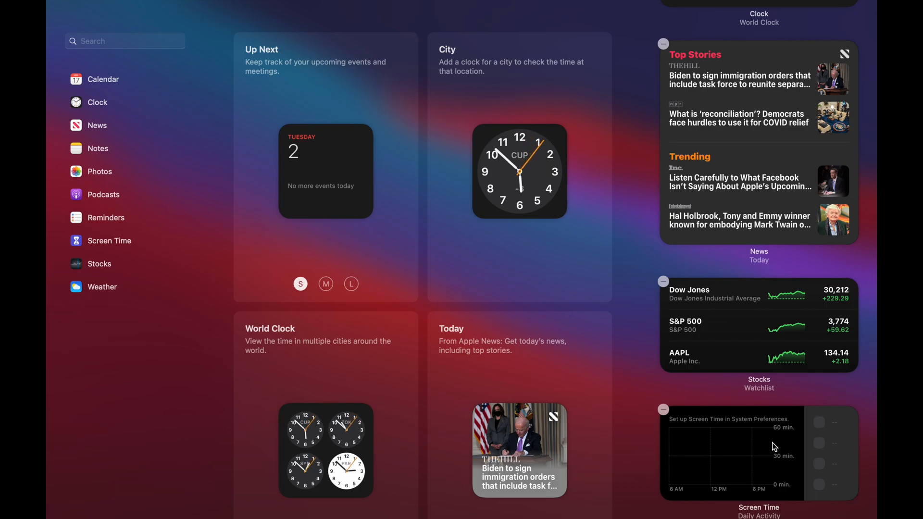
{"action": "mouse_move", "coordinate": [708, 192]}
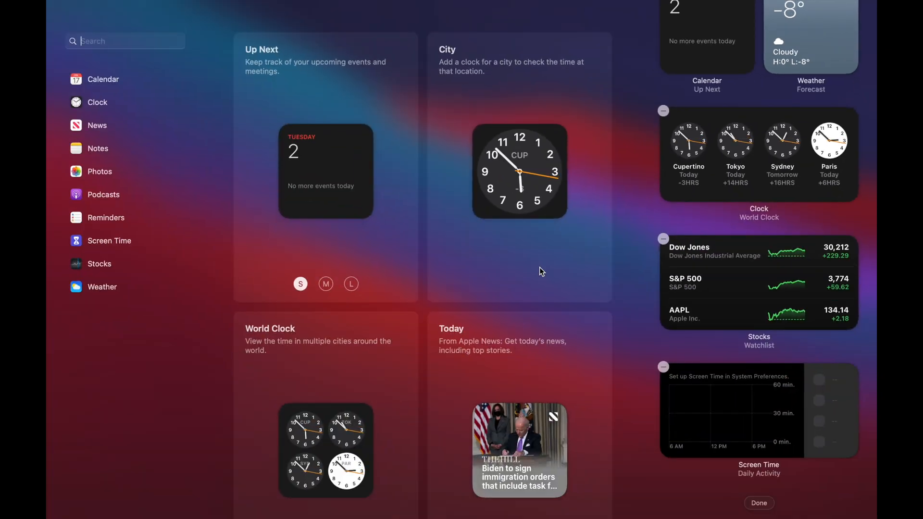
{"action": "mouse_move", "coordinate": [381, 260]}
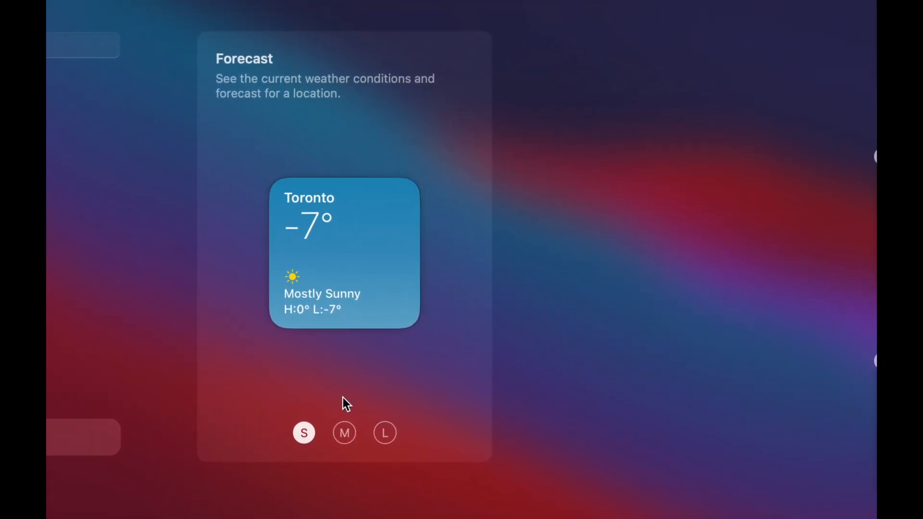
Step: Preview the Weather Forecast widget at medium size, then at large size
{"action": "left_click", "coordinate": [344, 433]}
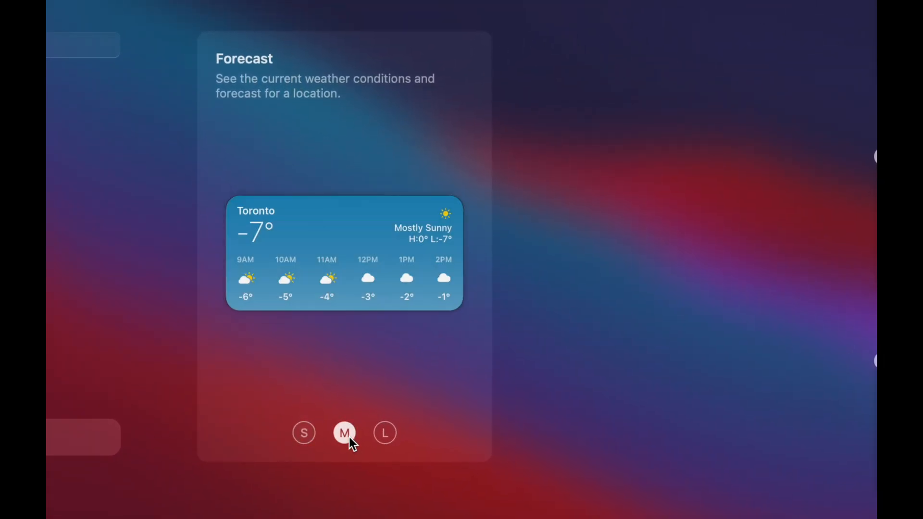
{"action": "left_click", "coordinate": [384, 433]}
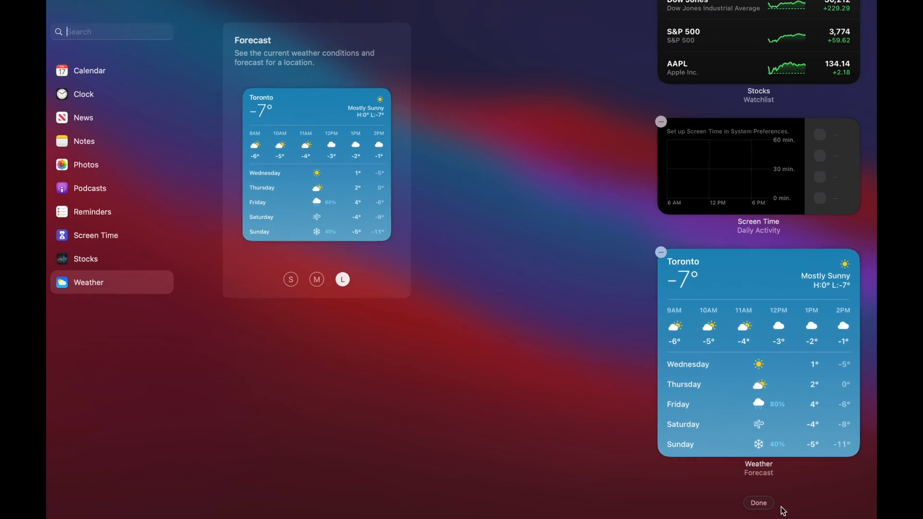
Step: Exit widget editing with Done and scroll through the updated widget panel
{"action": "left_click", "coordinate": [758, 503]}
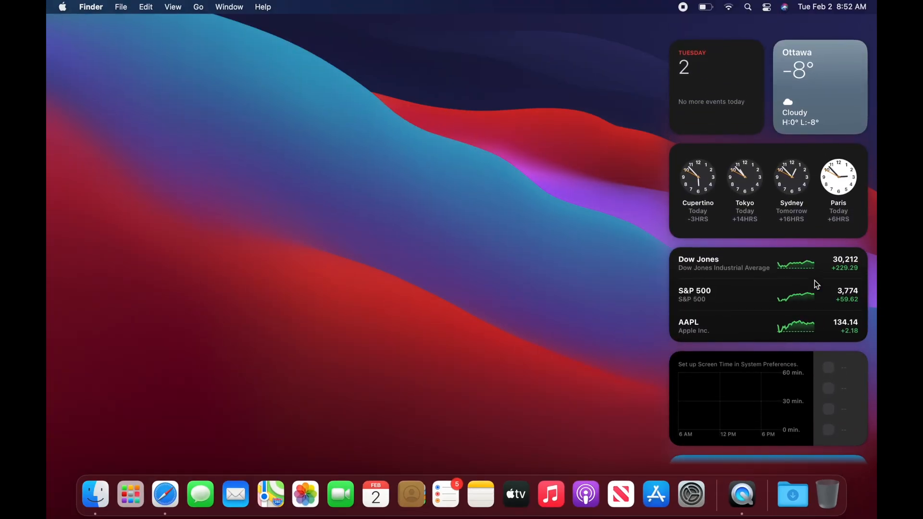
{"action": "scroll", "scroll_direction": "down", "scroll_amount": 3}
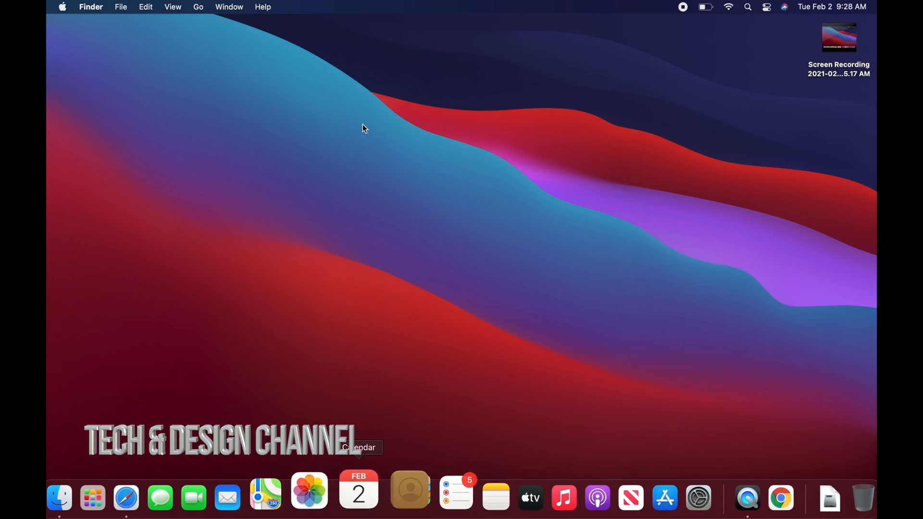
{"action": "mouse_move", "coordinate": [144, 48]}
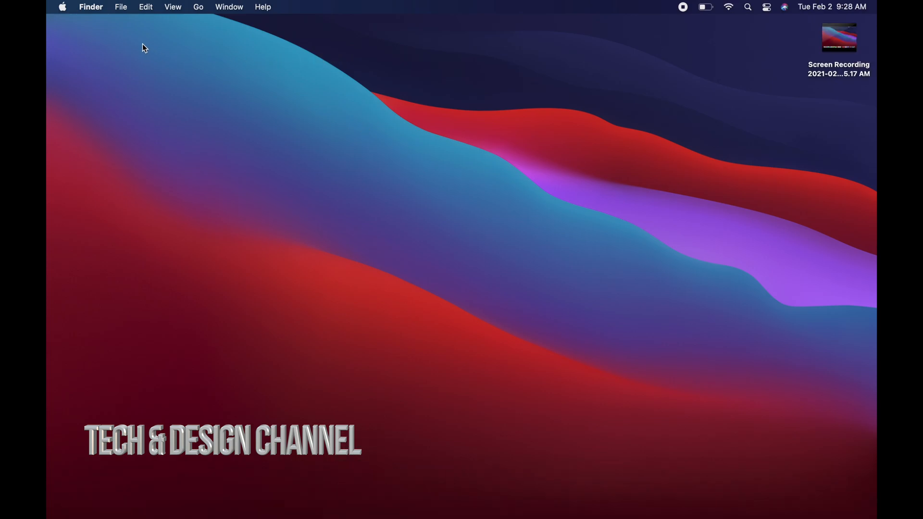
Step: Open the Apple menu listing Sleep, Restart, Shut Down and Log Out
{"action": "left_click", "coordinate": [62, 6]}
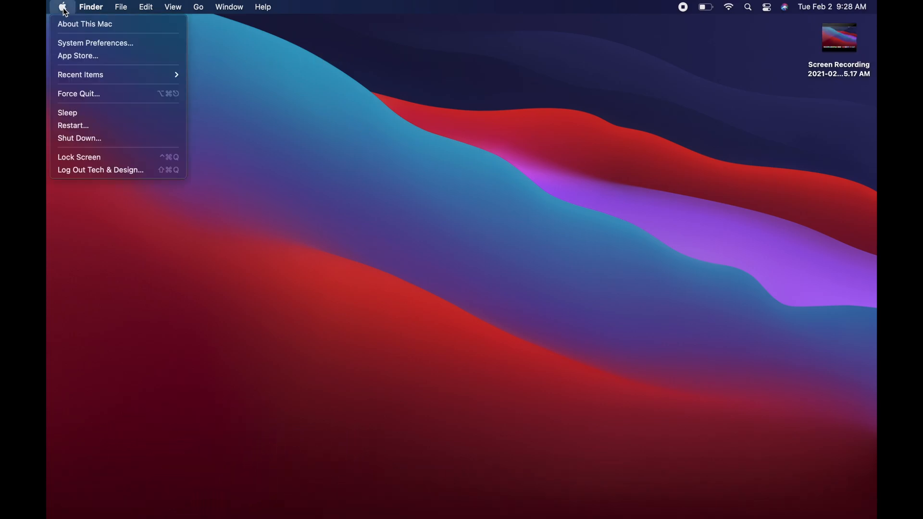